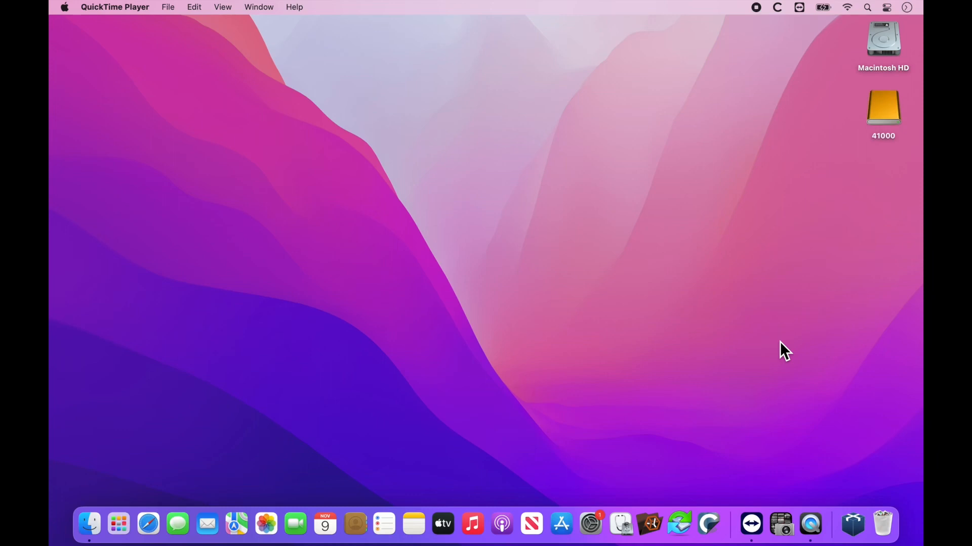
mouse_move(908, 121)
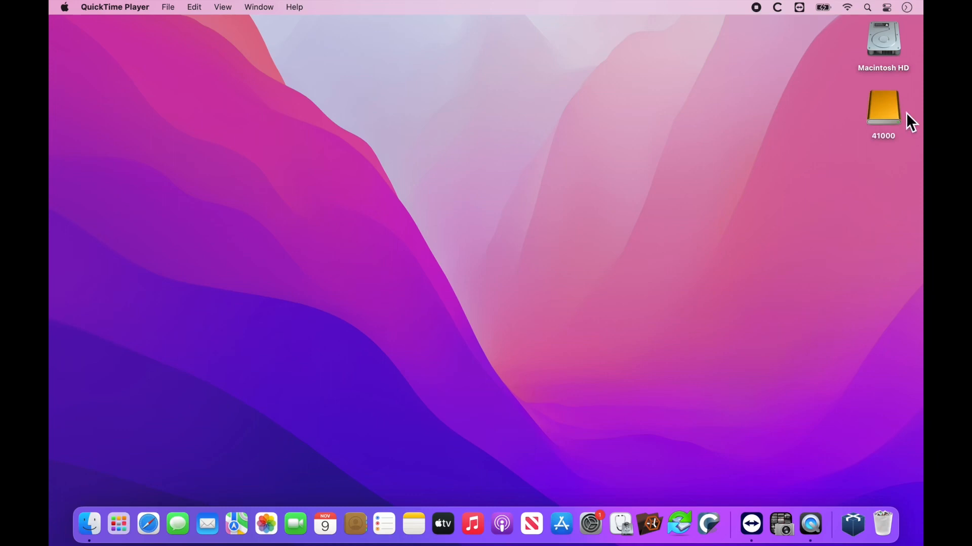
mouse_move(884, 150)
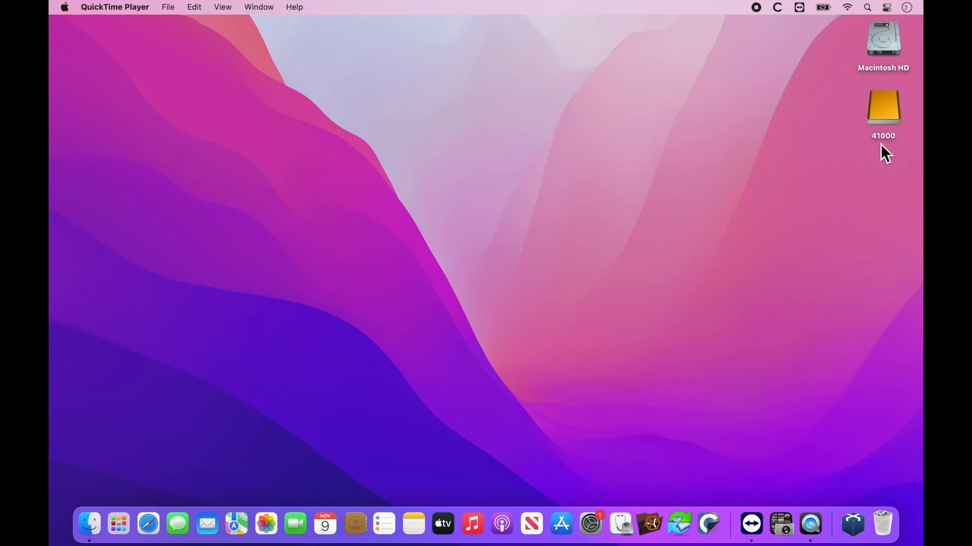
mouse_move(862, 141)
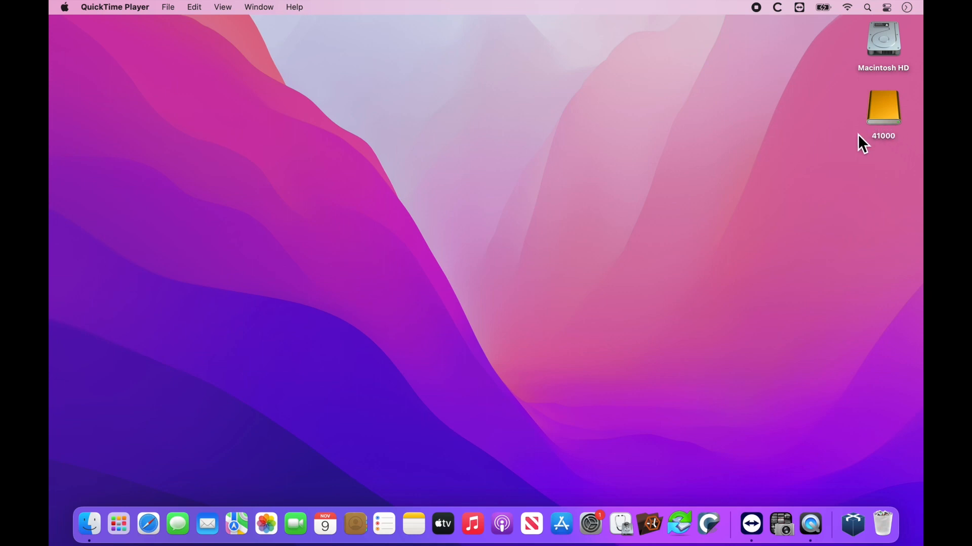
mouse_move(897, 118)
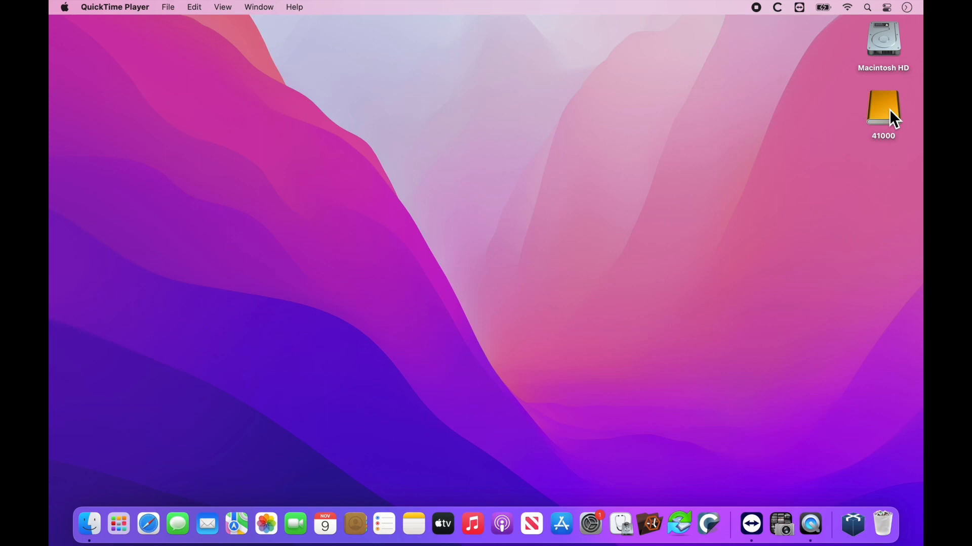
click(883, 109)
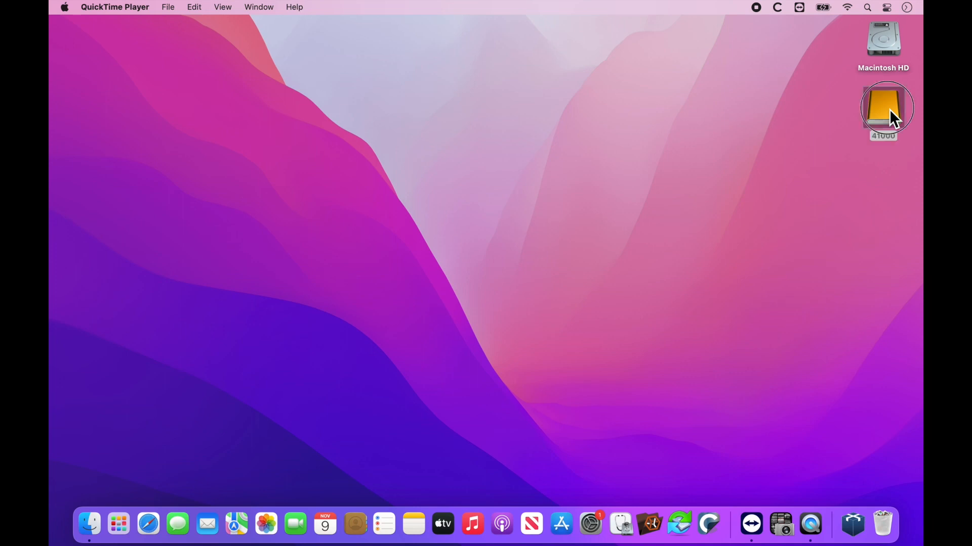
double_click(883, 108)
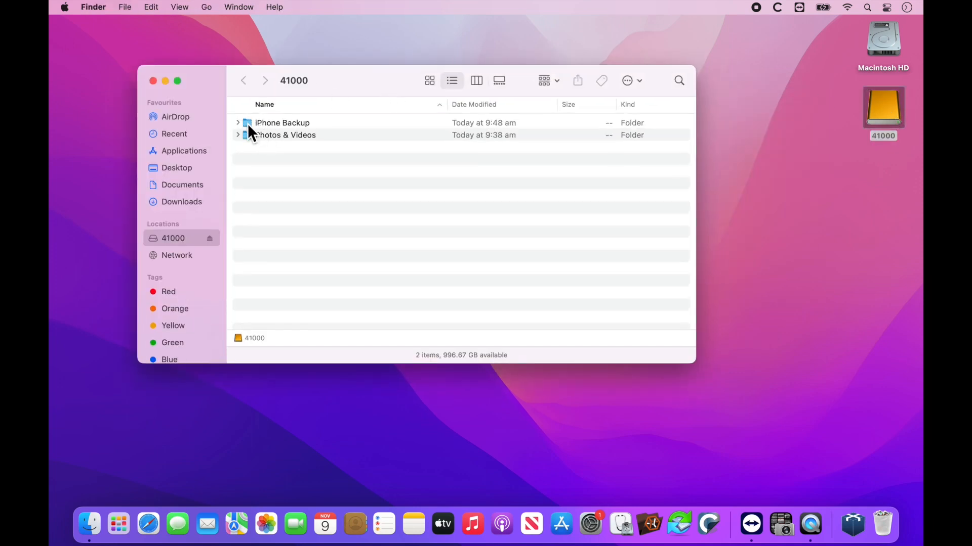
mouse_move(276, 129)
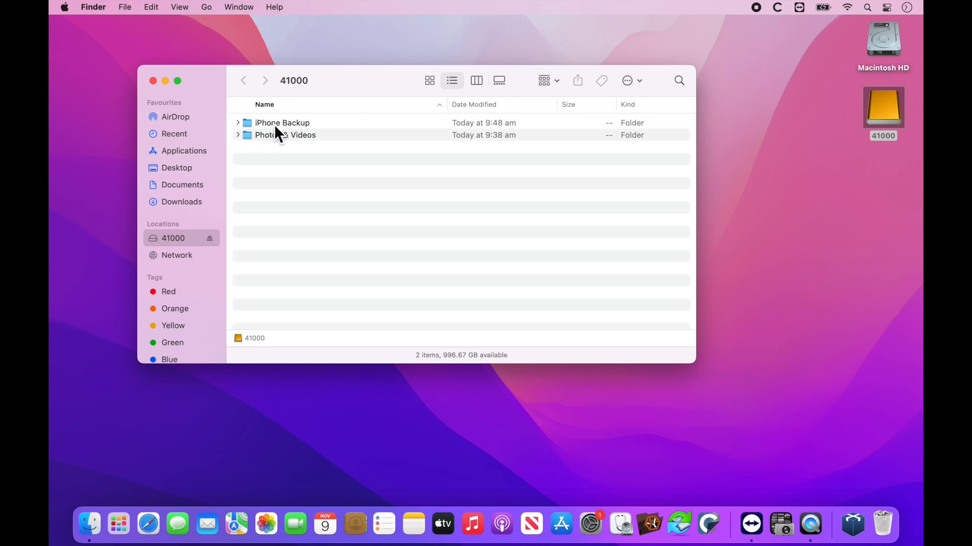
click(281, 122)
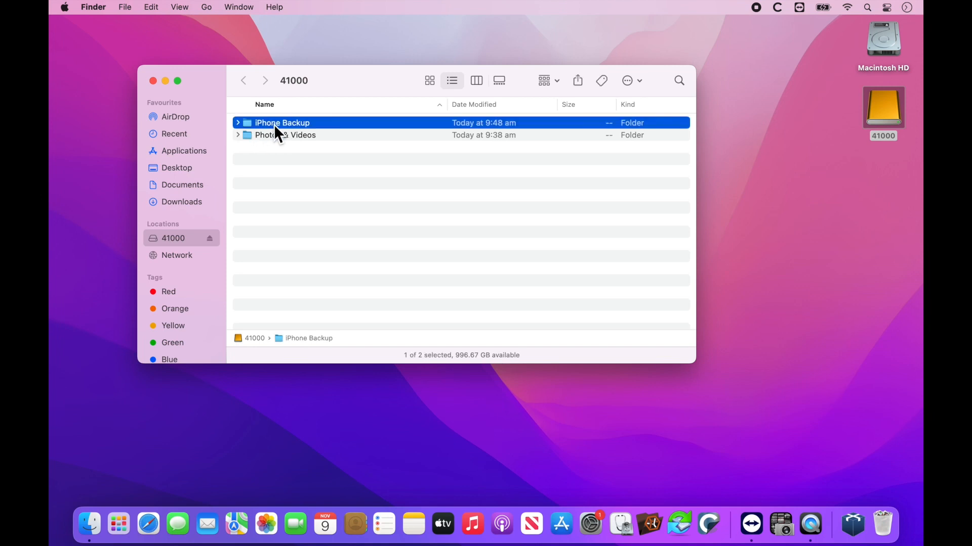
double_click(282, 122)
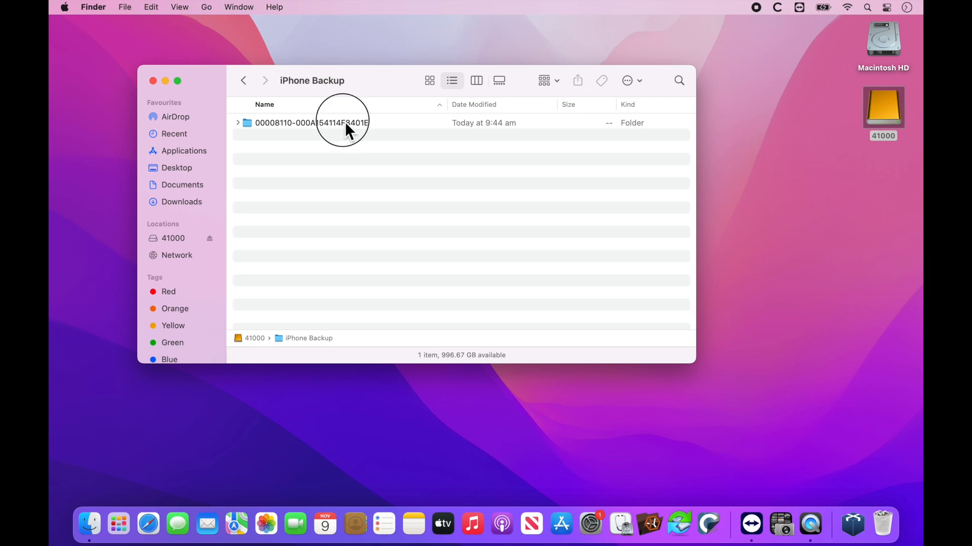
click(312, 122)
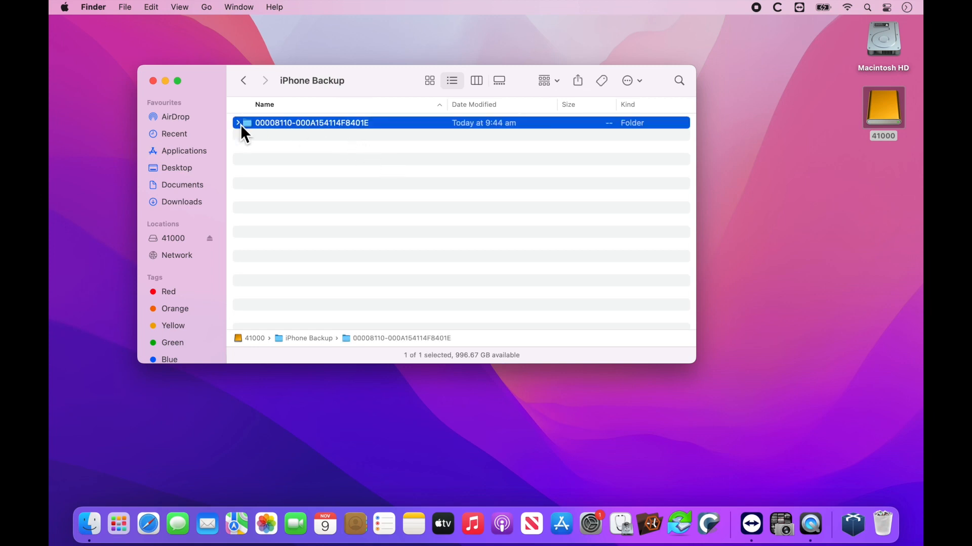
click(238, 122)
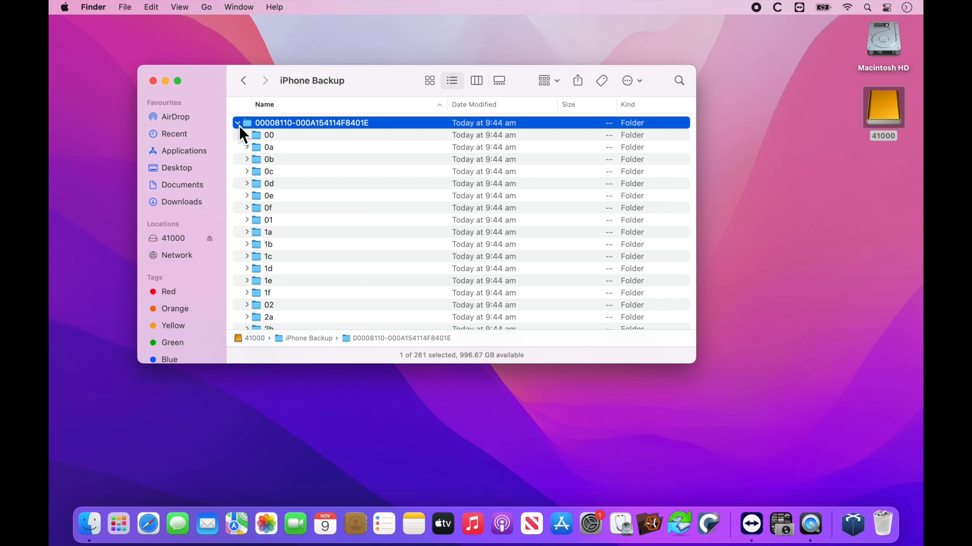
right_click(311, 123)
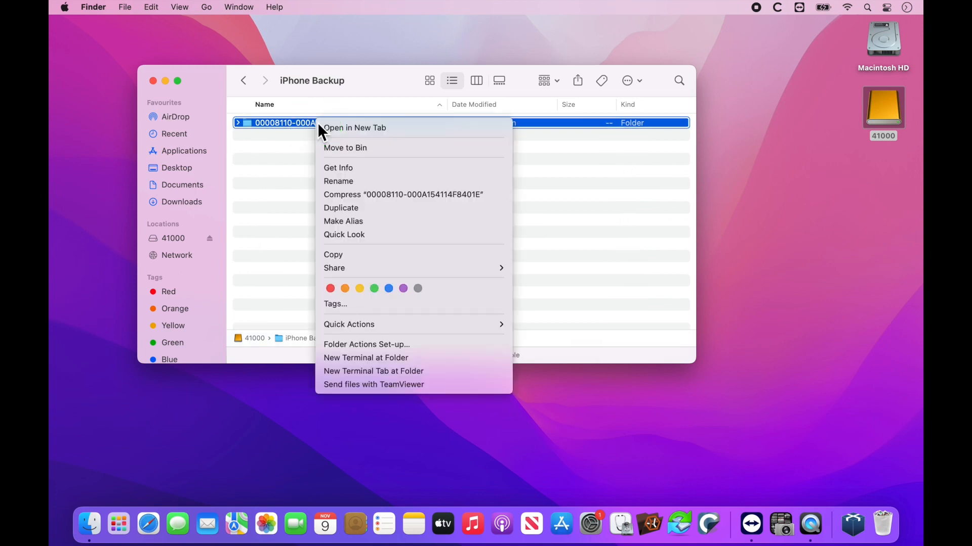
click(337, 167)
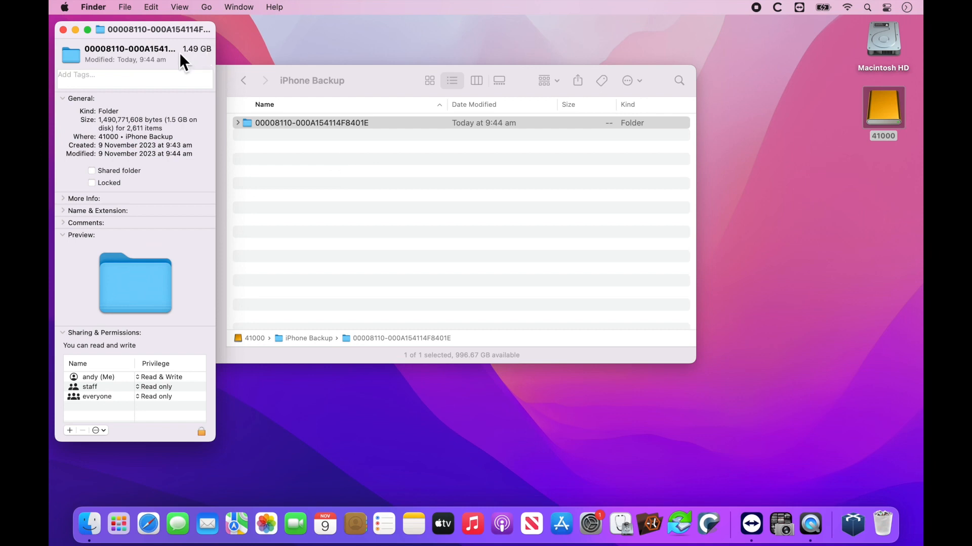
mouse_move(186, 51)
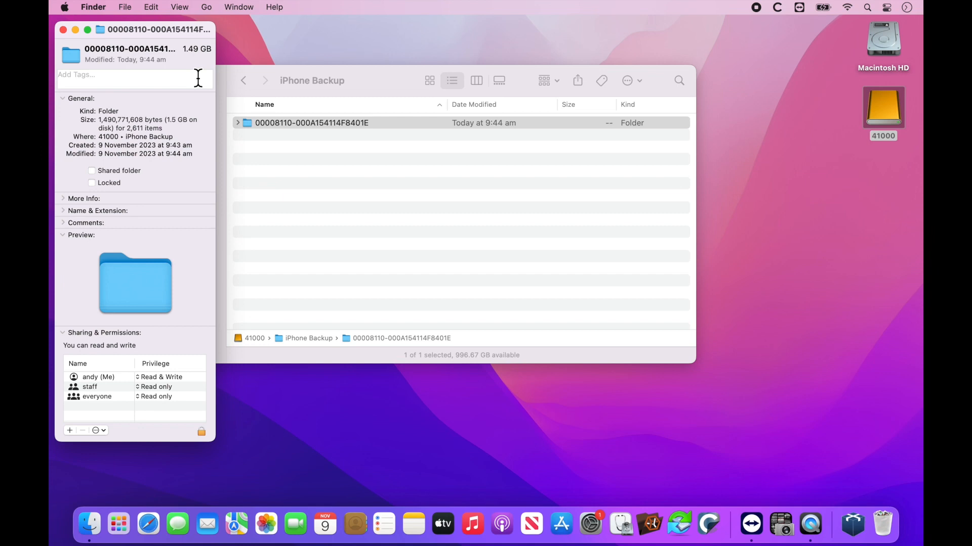
mouse_move(86, 51)
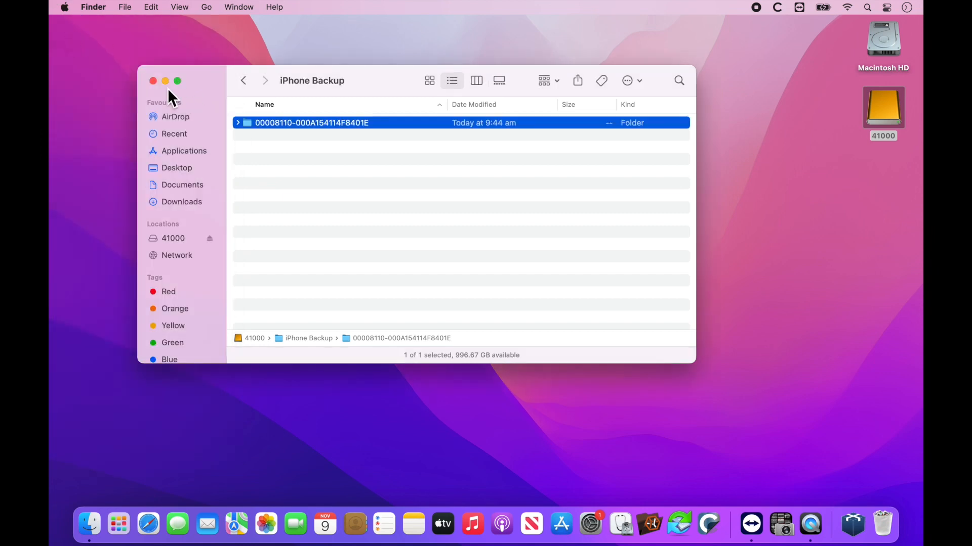
Close the drive window and show About This Mac storage for Macintosh HD and 41000
click(153, 80)
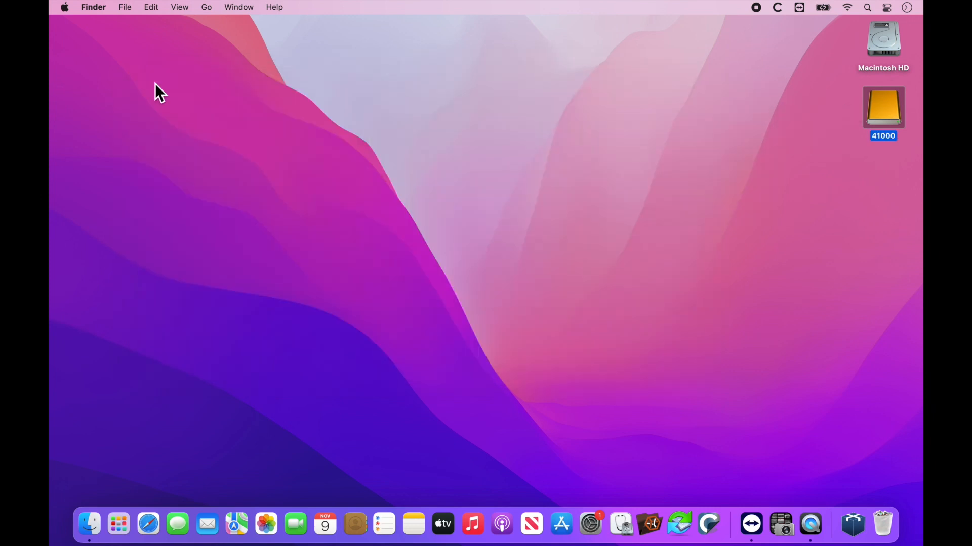
click(64, 7)
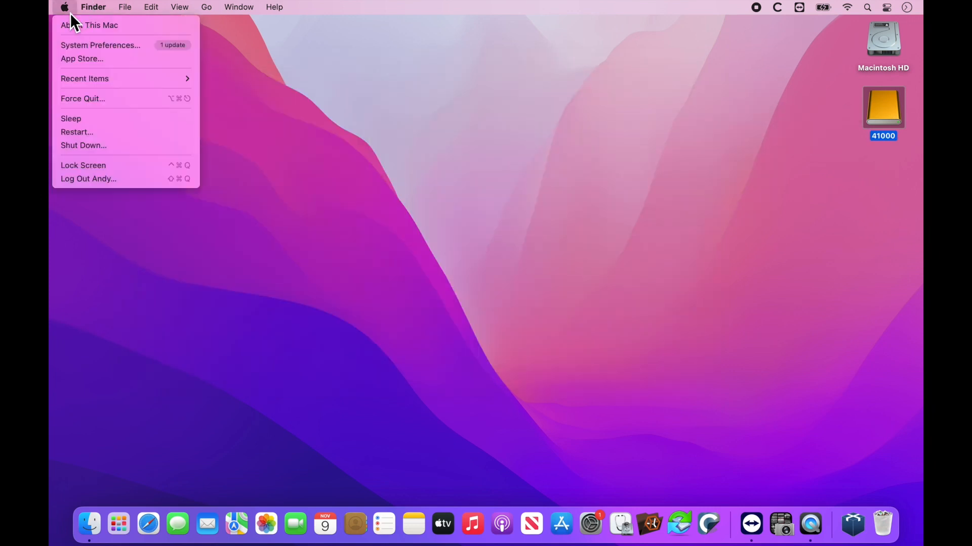
mouse_move(89, 25)
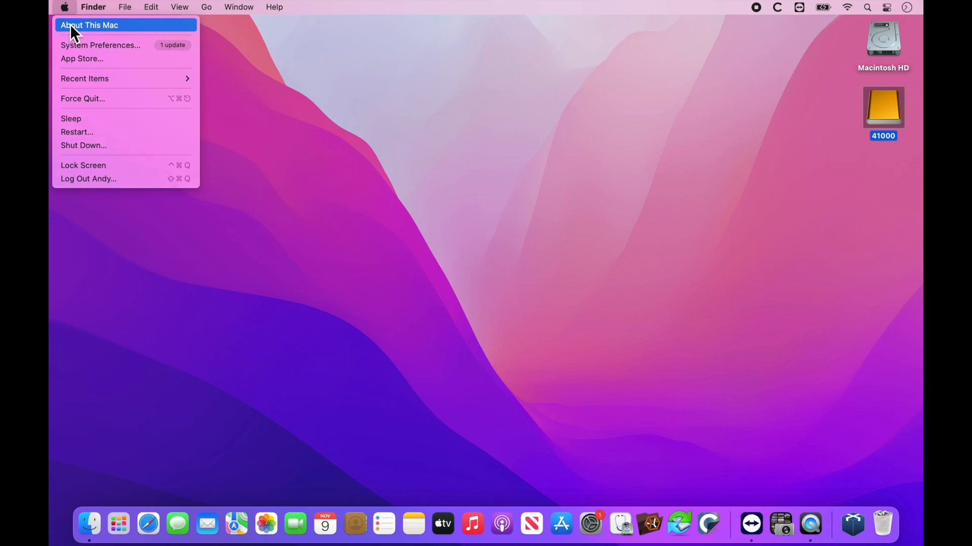
click(88, 25)
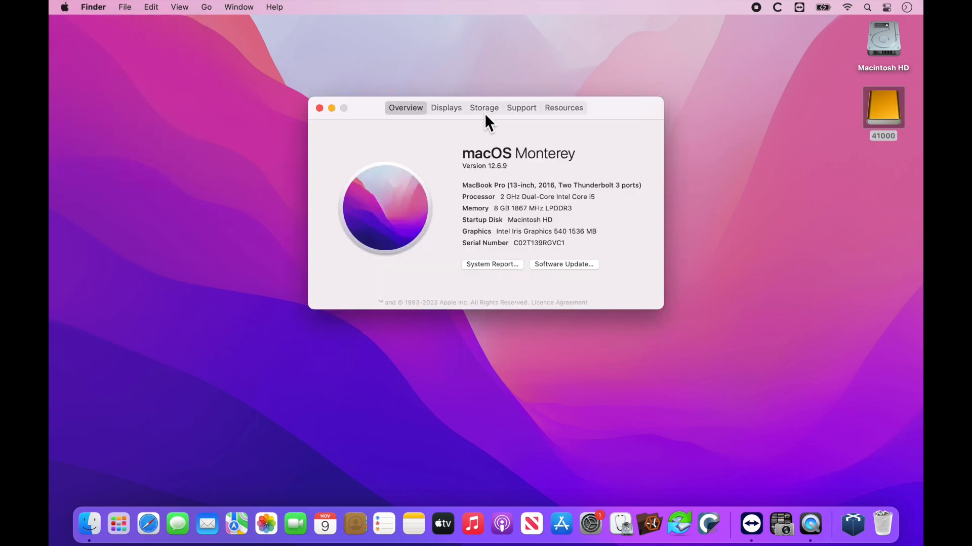
click(483, 107)
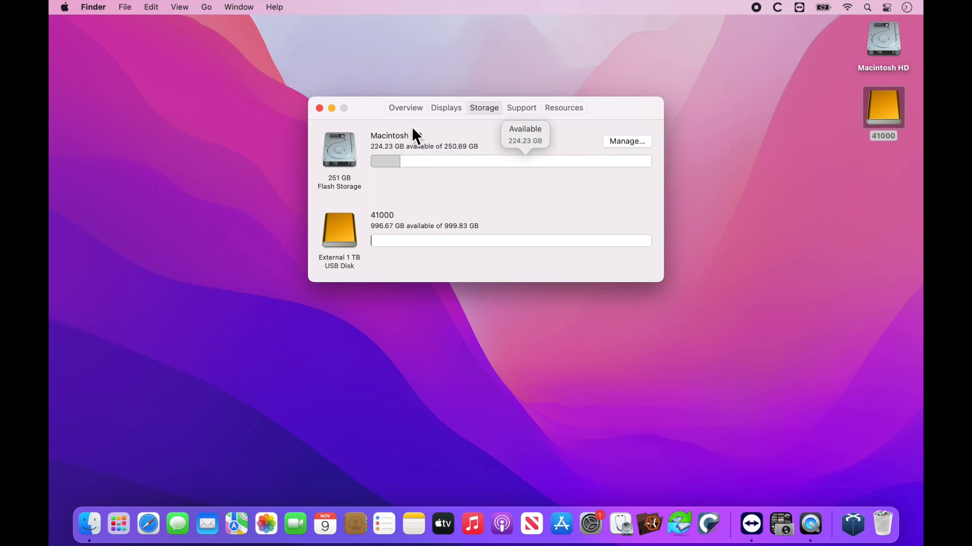
mouse_move(502, 170)
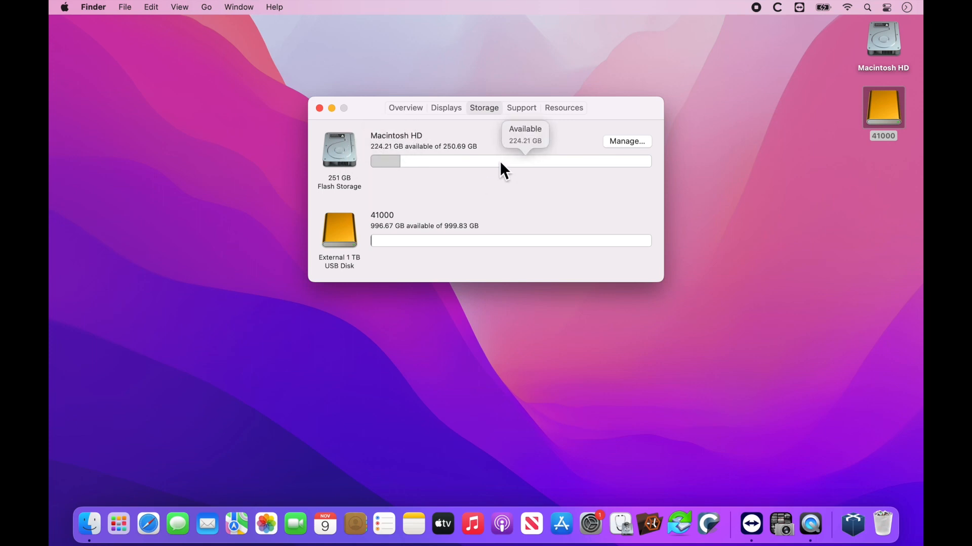
mouse_move(522, 155)
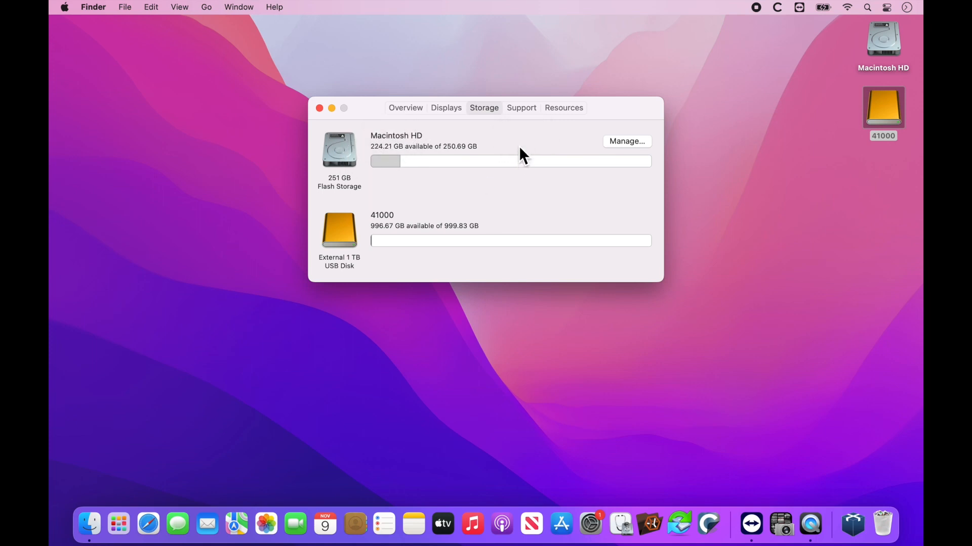
mouse_move(525, 166)
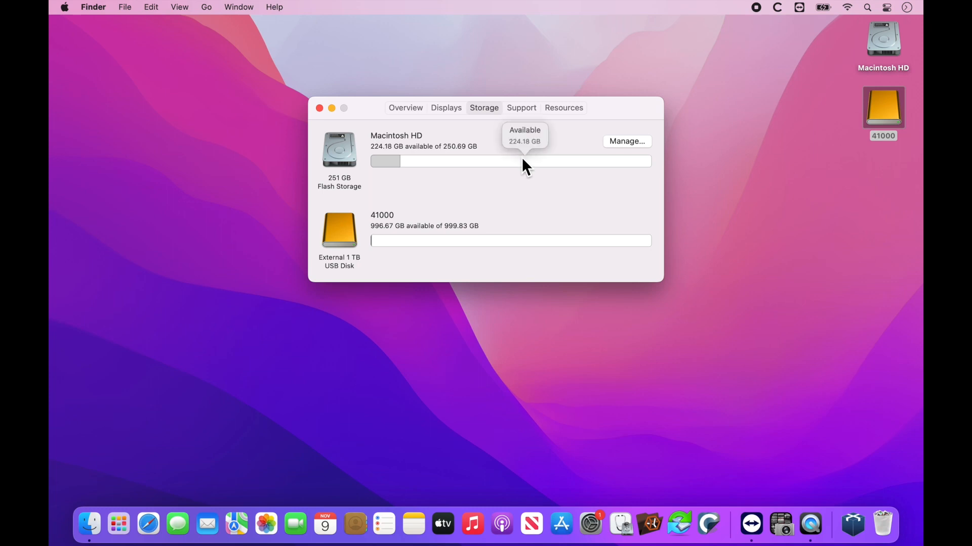
mouse_move(509, 160)
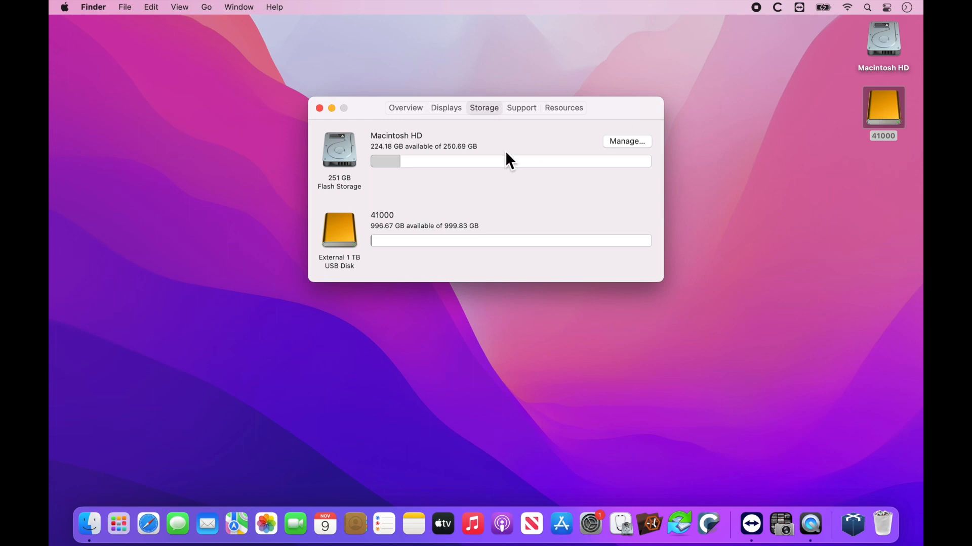
mouse_move(615, 152)
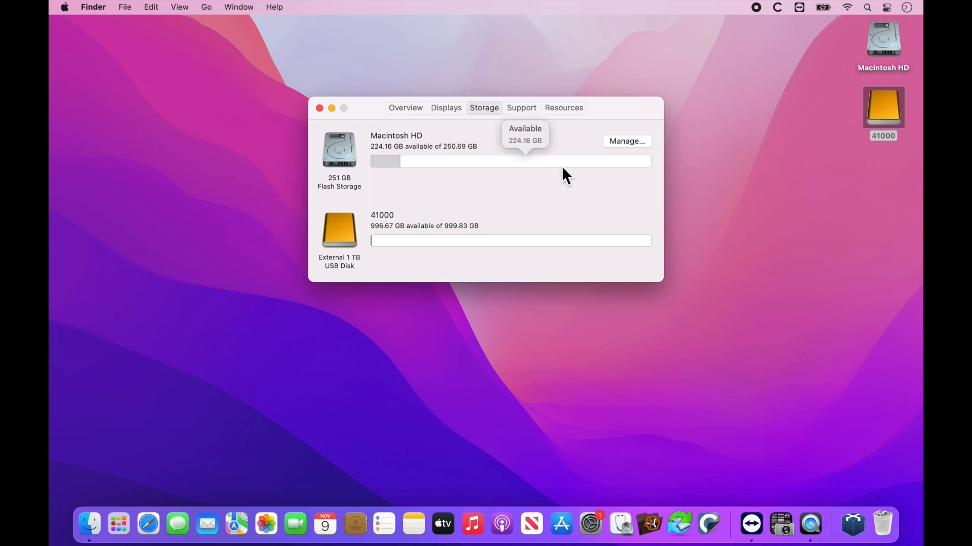
mouse_move(588, 176)
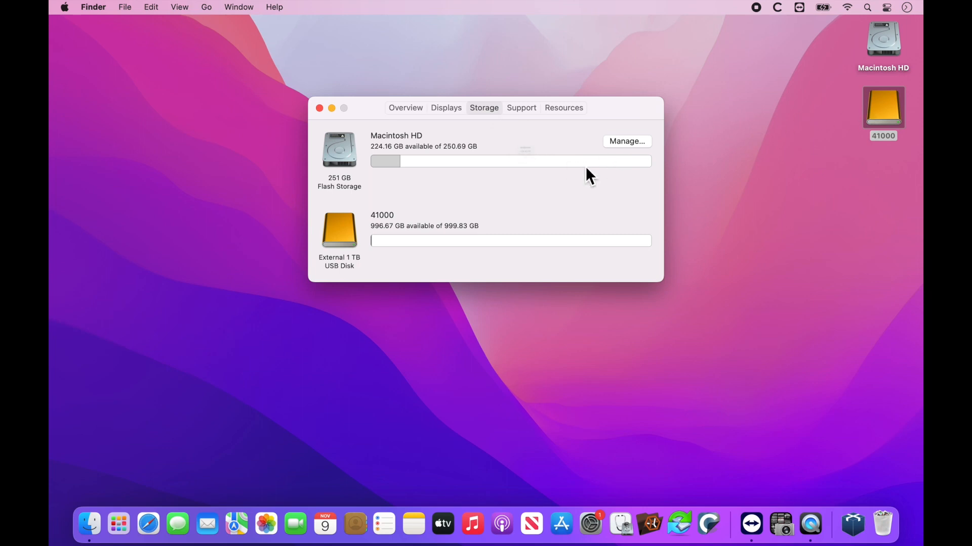
mouse_move(524, 161)
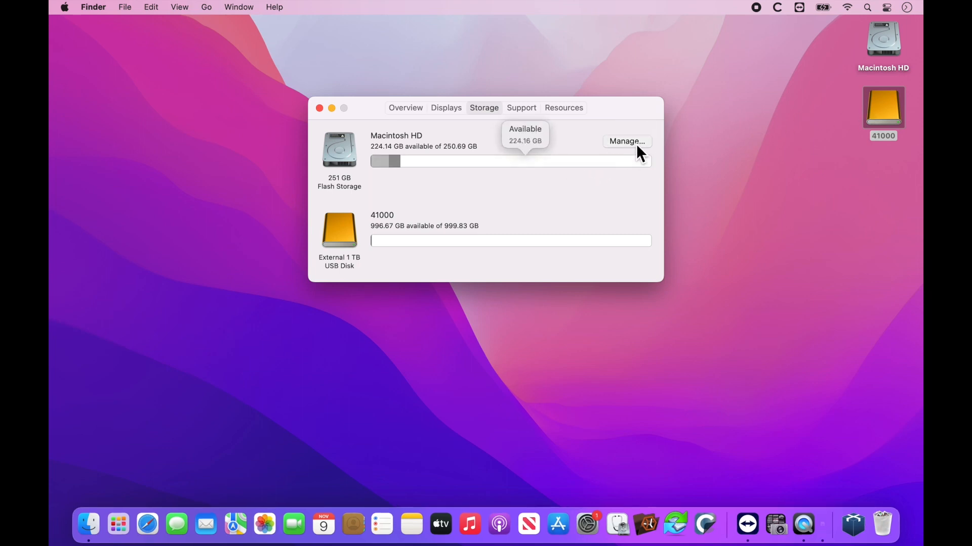
Open Storage Management for Macintosh HD to view its space-saving recommendations
click(626, 141)
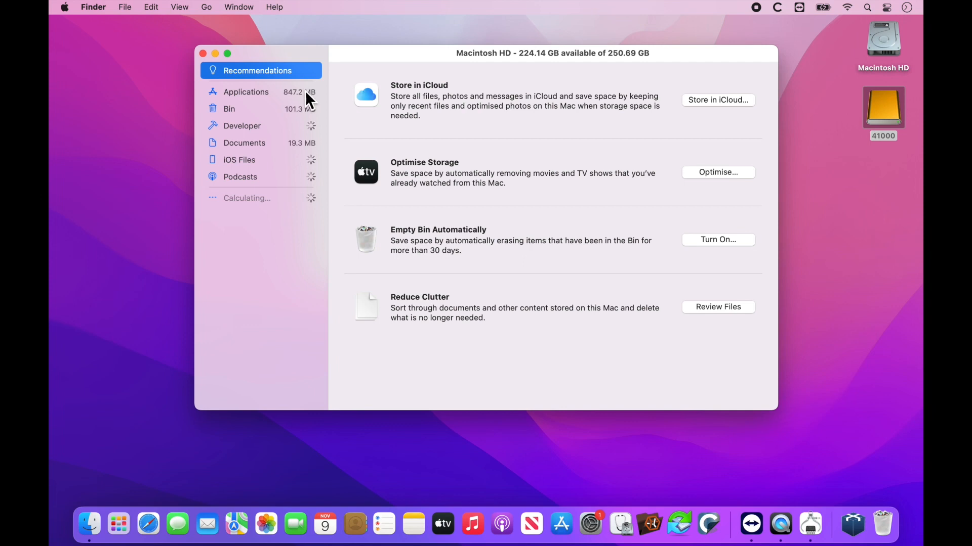
mouse_move(301, 174)
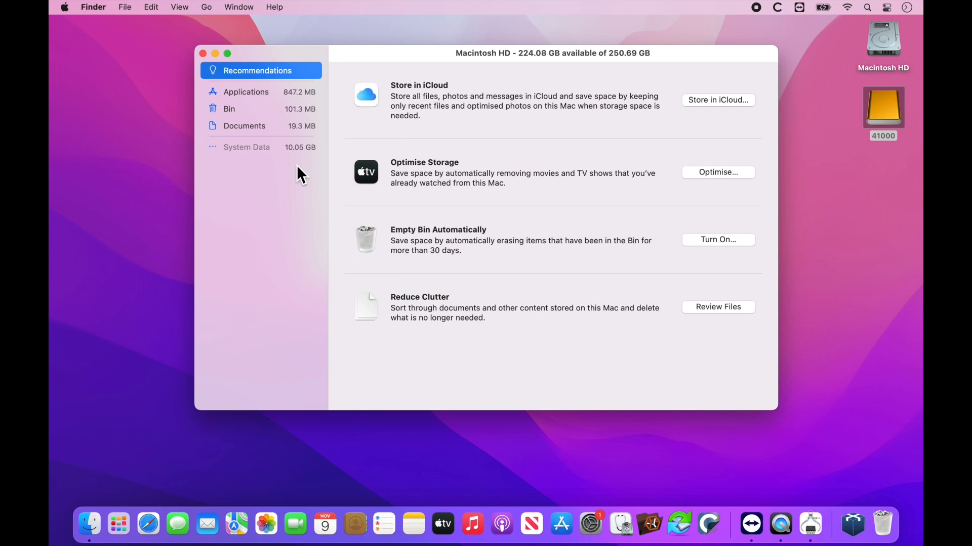
mouse_move(746, 394)
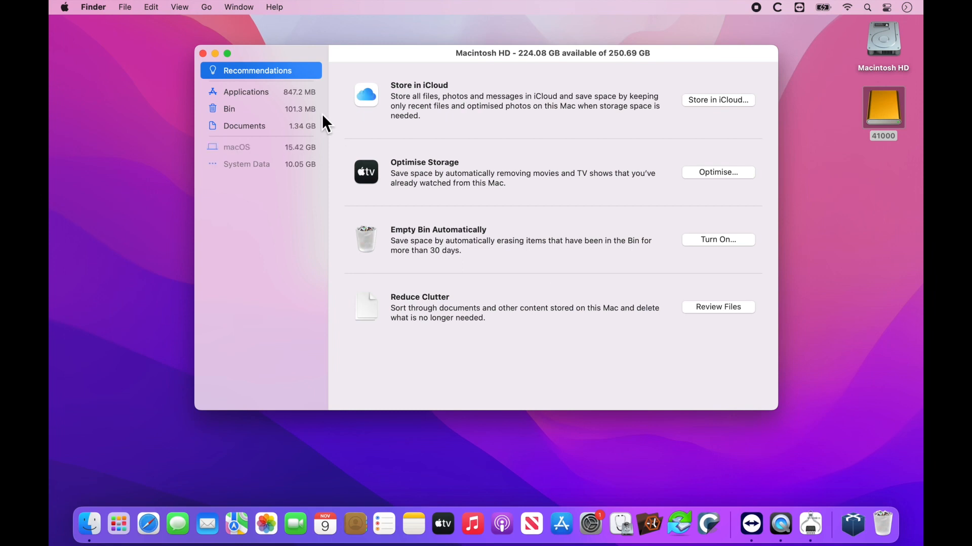
mouse_move(217, 28)
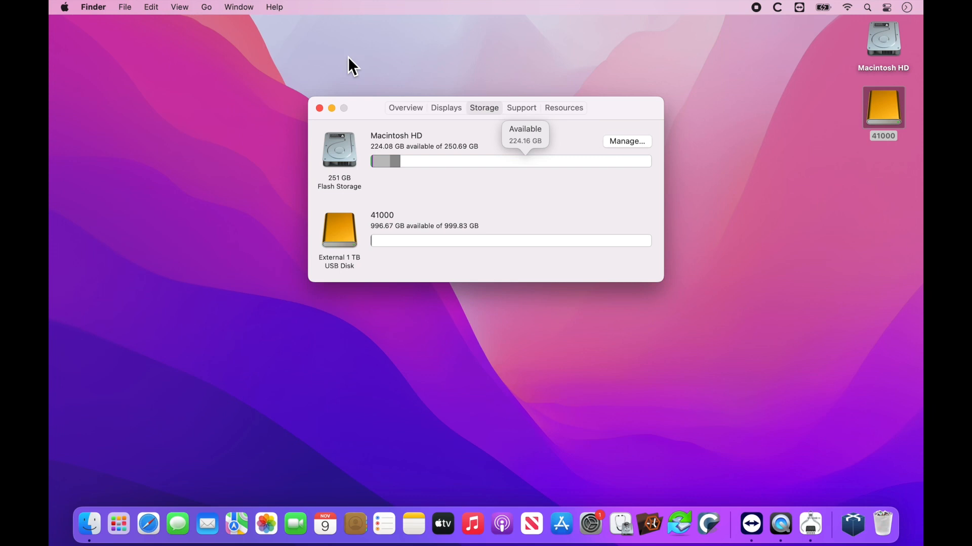
Close About This Mac and reopen the iPhone Backup folder on drive 41000
click(320, 107)
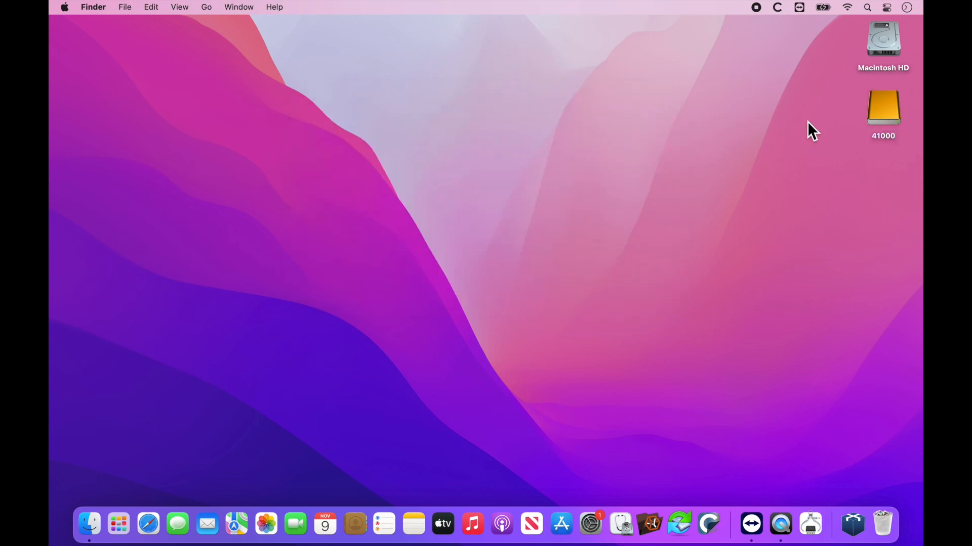
mouse_move(860, 132)
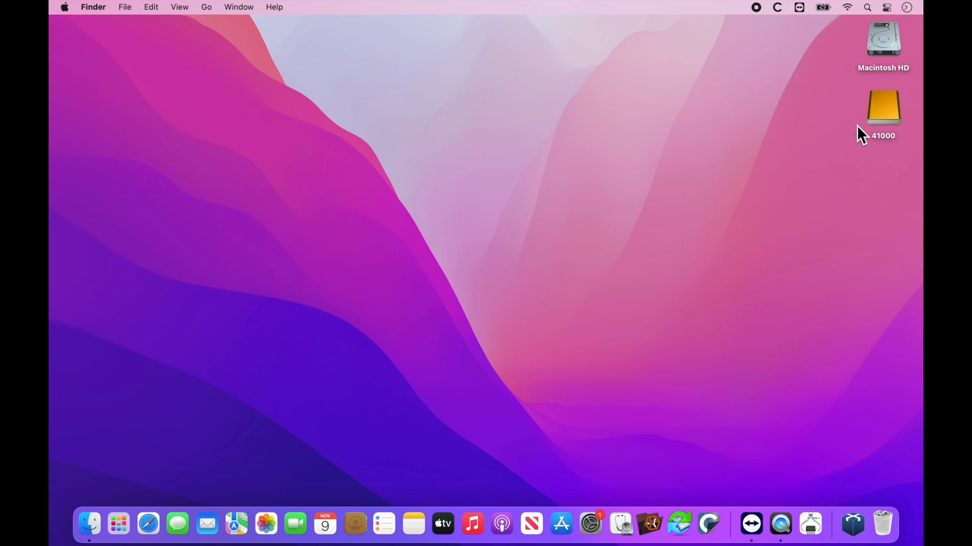
double_click(883, 107)
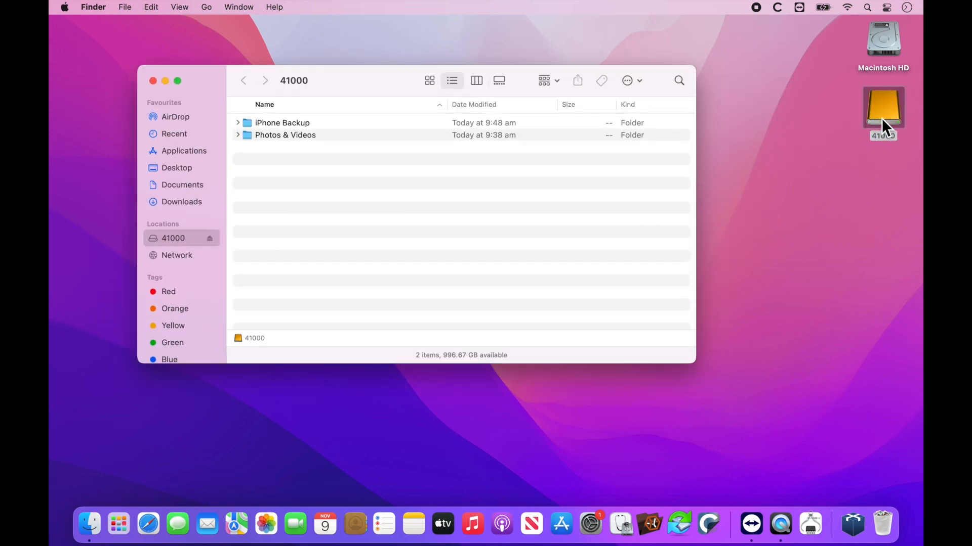
click(282, 122)
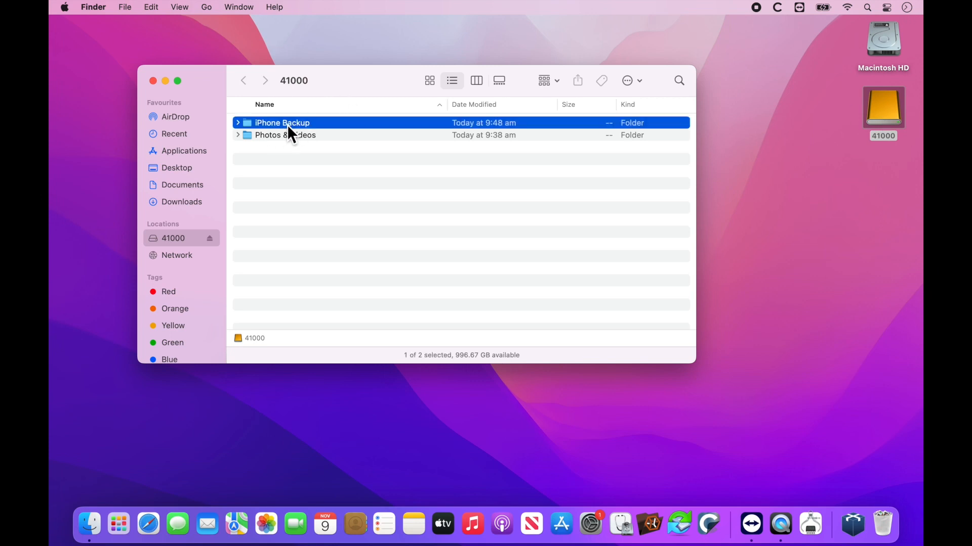
double_click(282, 122)
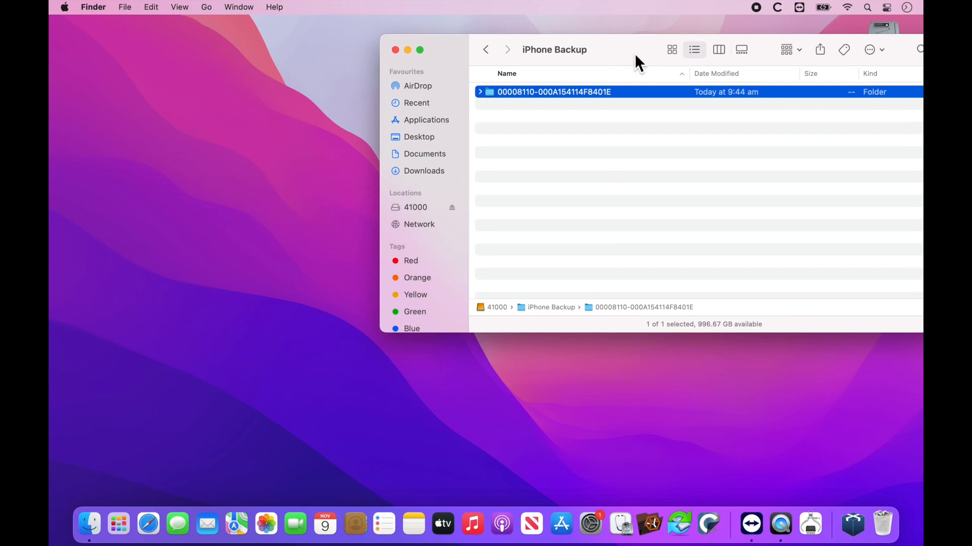
mouse_move(342, 111)
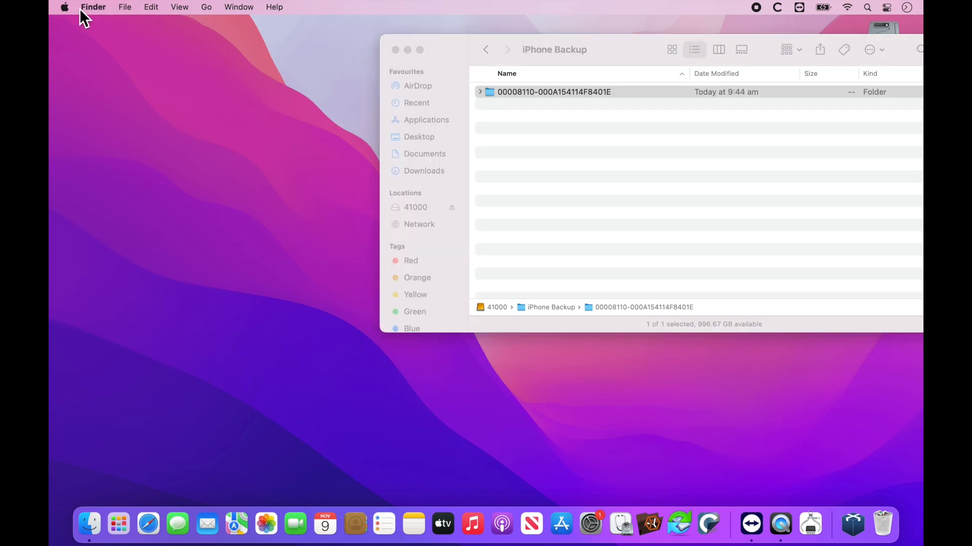
mouse_move(168, 282)
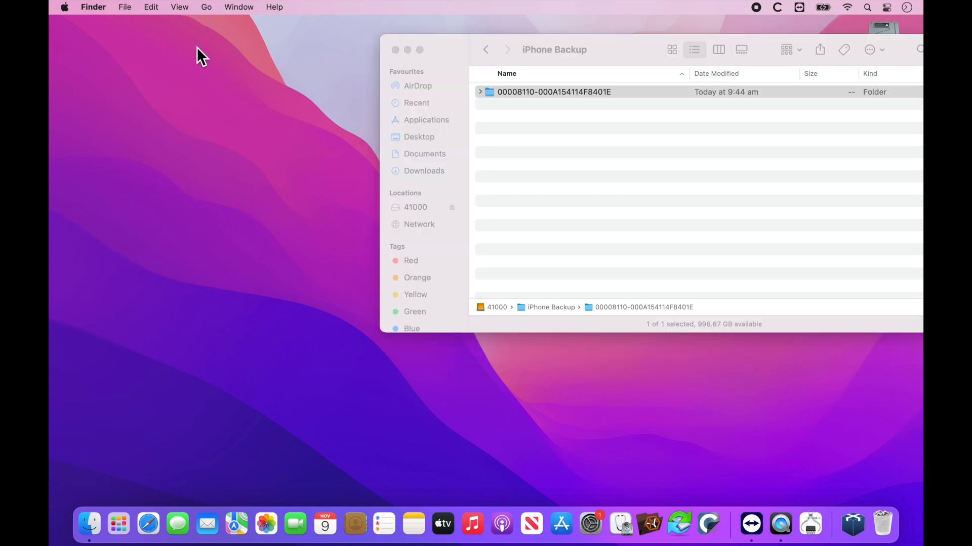
mouse_move(214, 19)
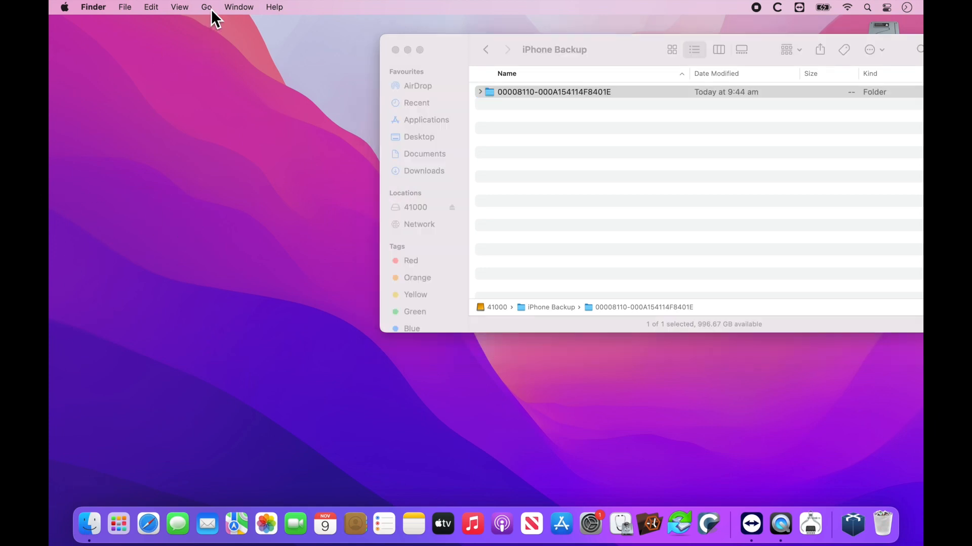
Reveal the hidden Library entry in the Go menu with Option and open ~/Library
click(207, 7)
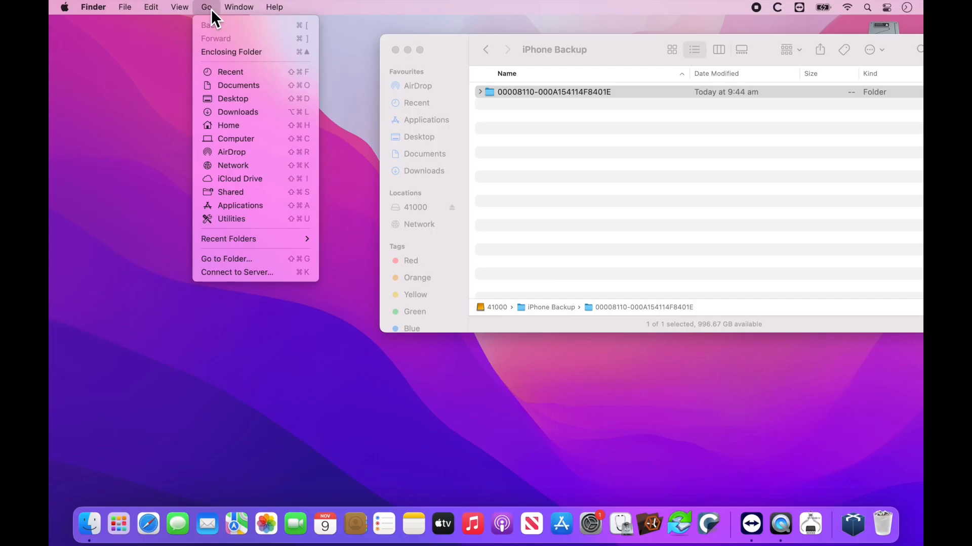
key(alt)
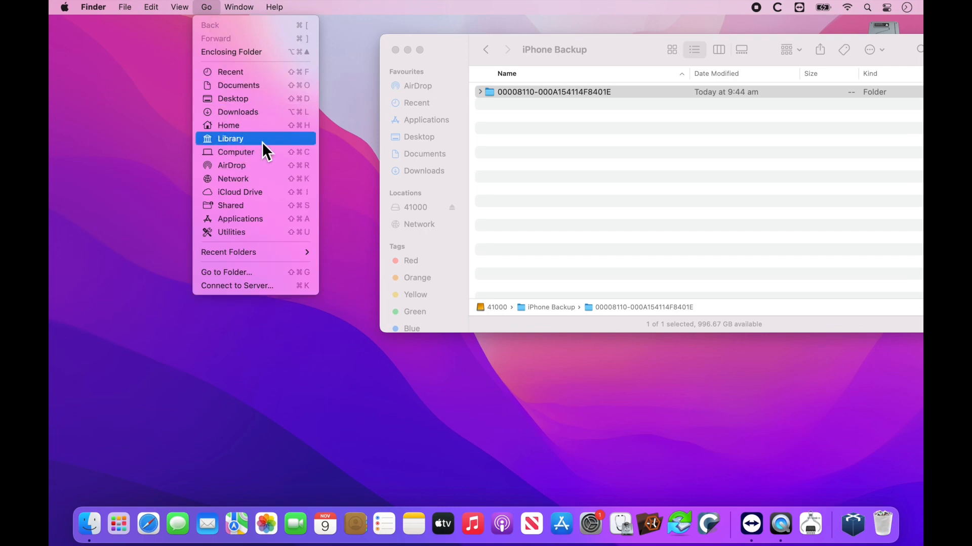
mouse_move(235, 152)
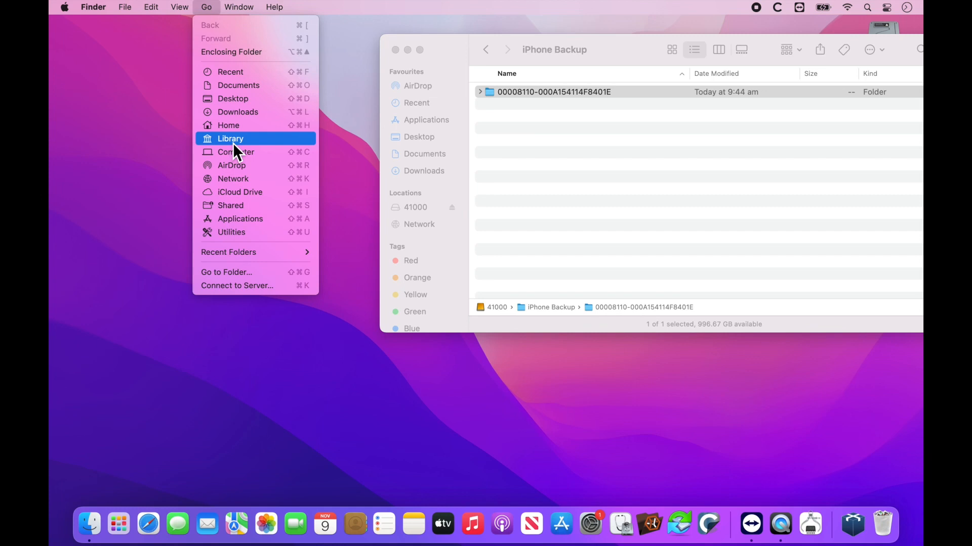
click(229, 138)
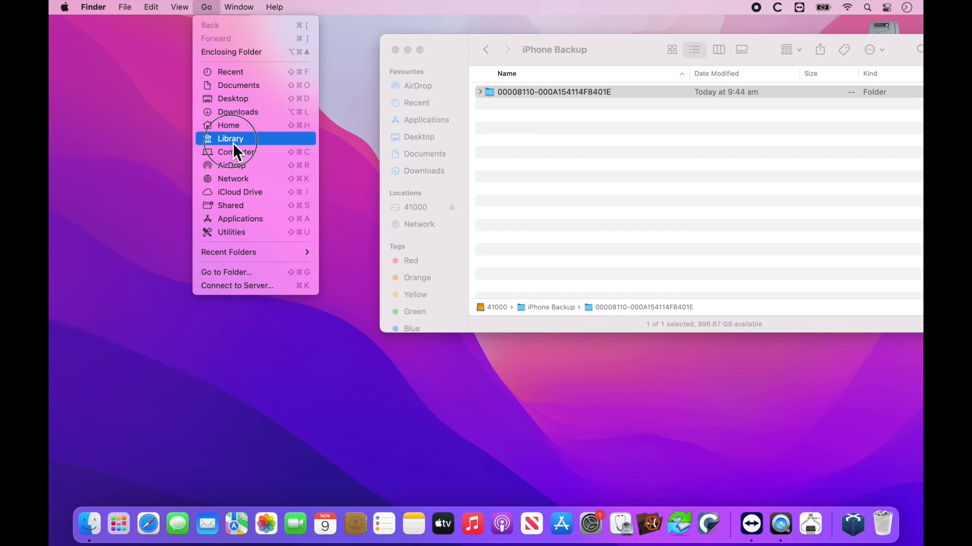
click(229, 138)
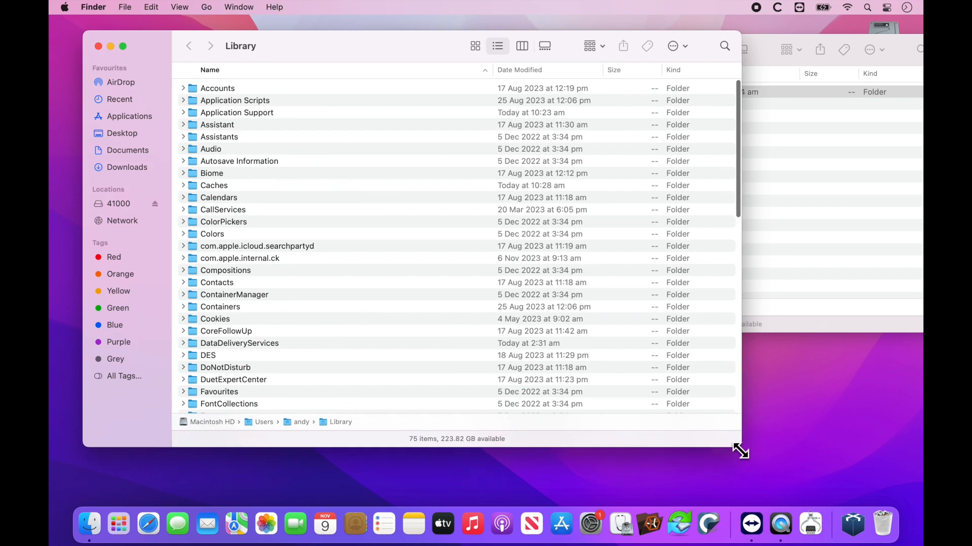
mouse_move(398, 166)
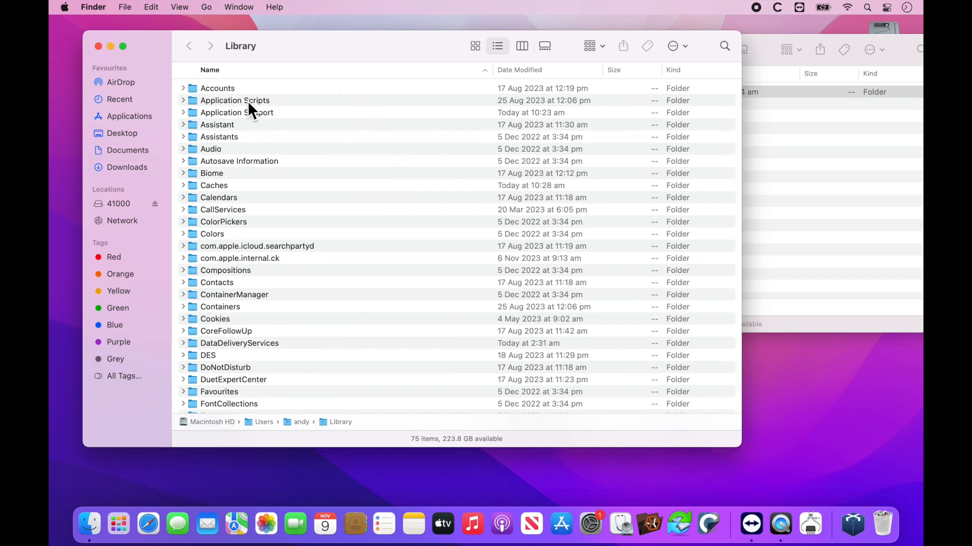
mouse_move(248, 121)
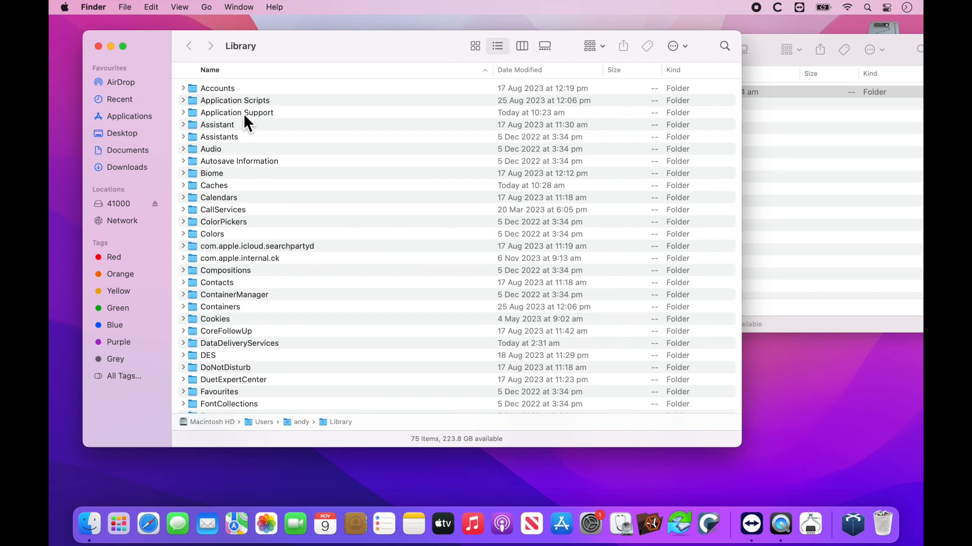
Navigate through Application Support and MobileSync into the empty Backup folder
double_click(236, 113)
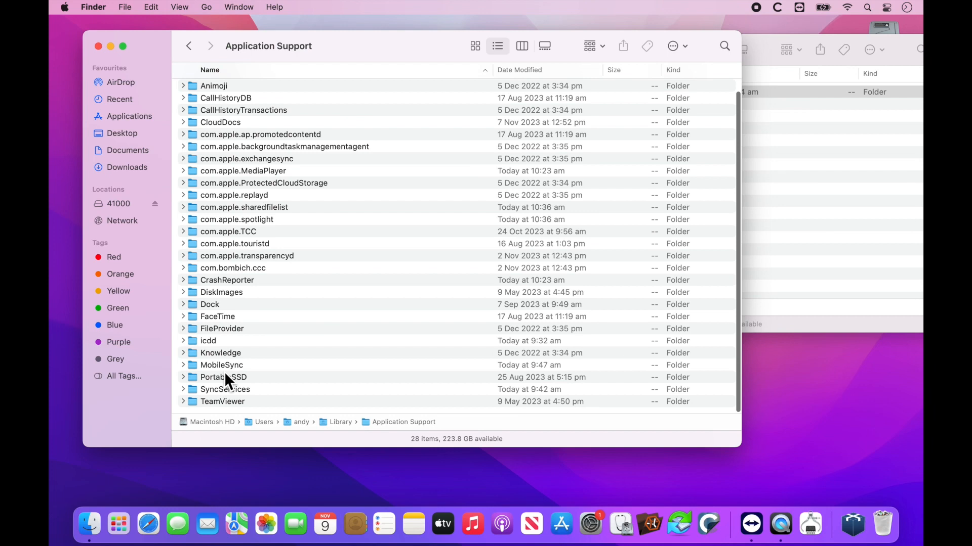
double_click(221, 365)
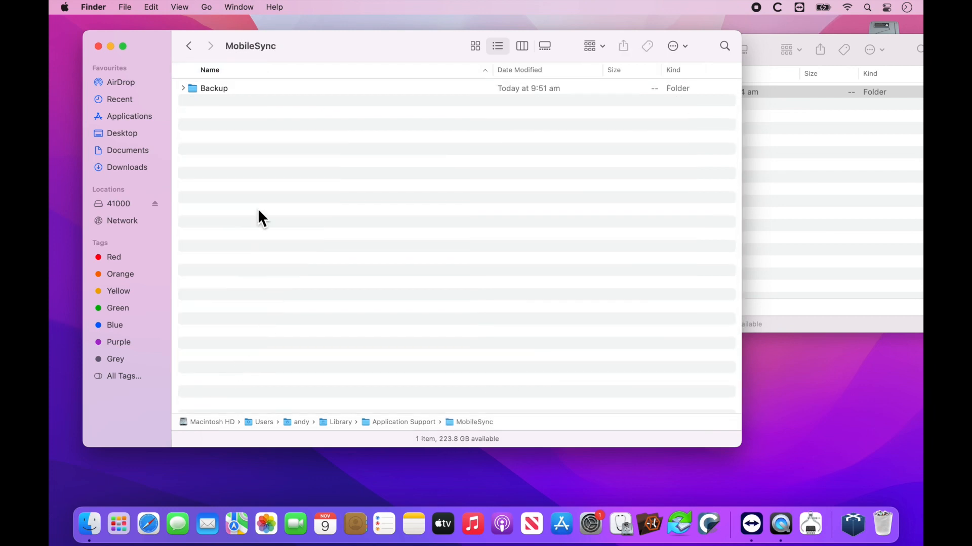
click(213, 89)
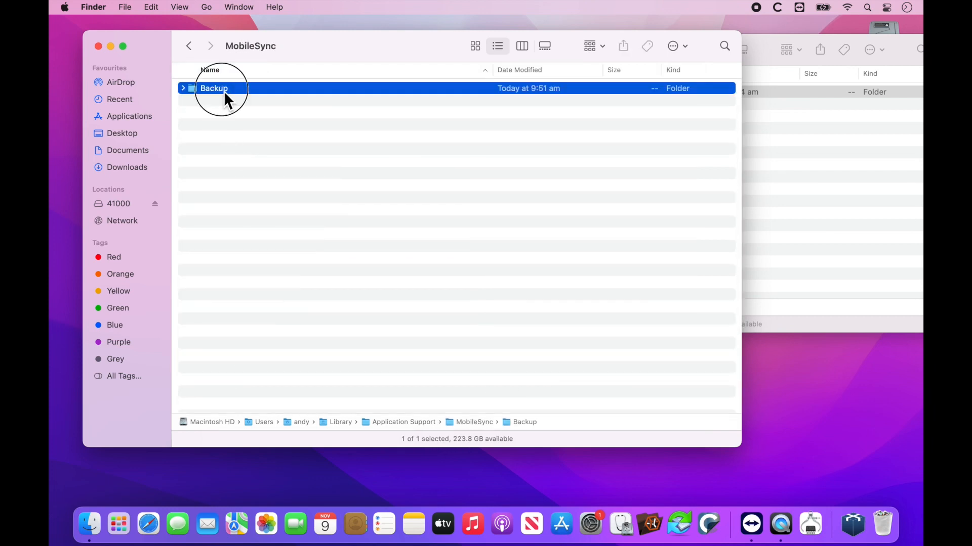
double_click(214, 88)
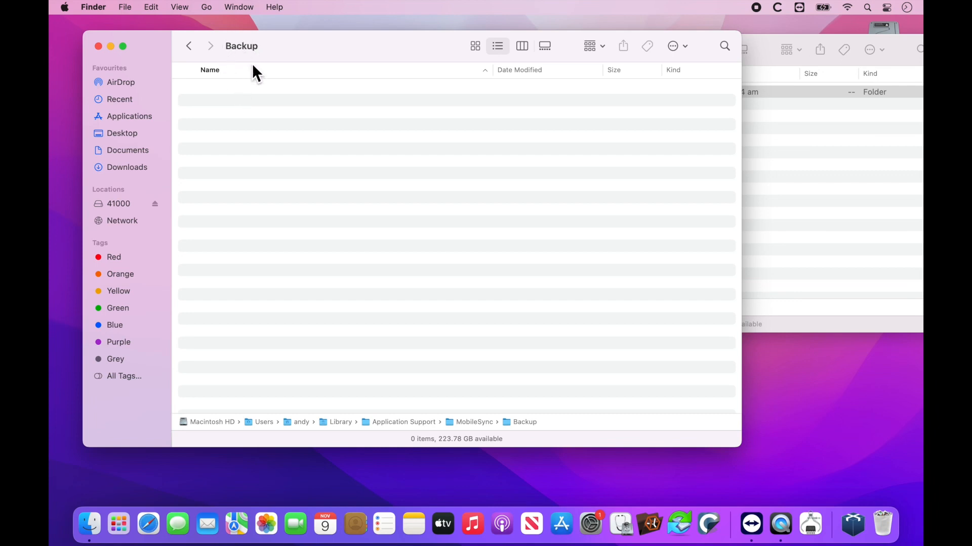
mouse_move(333, 54)
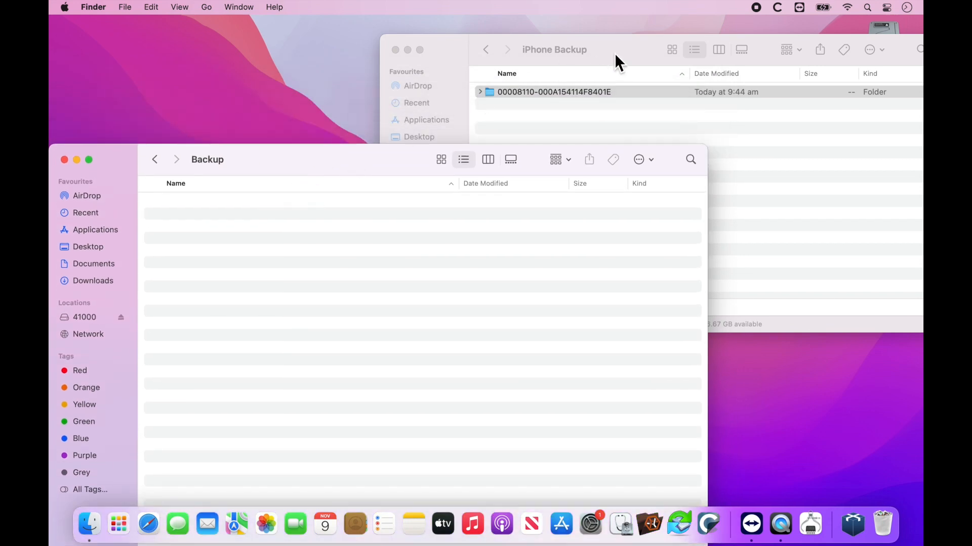
click(553, 91)
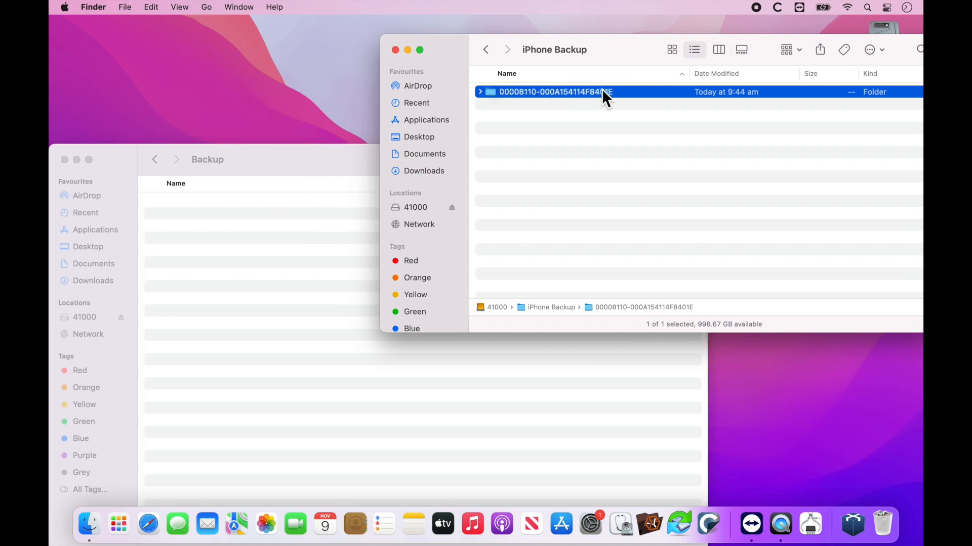
right_click(552, 92)
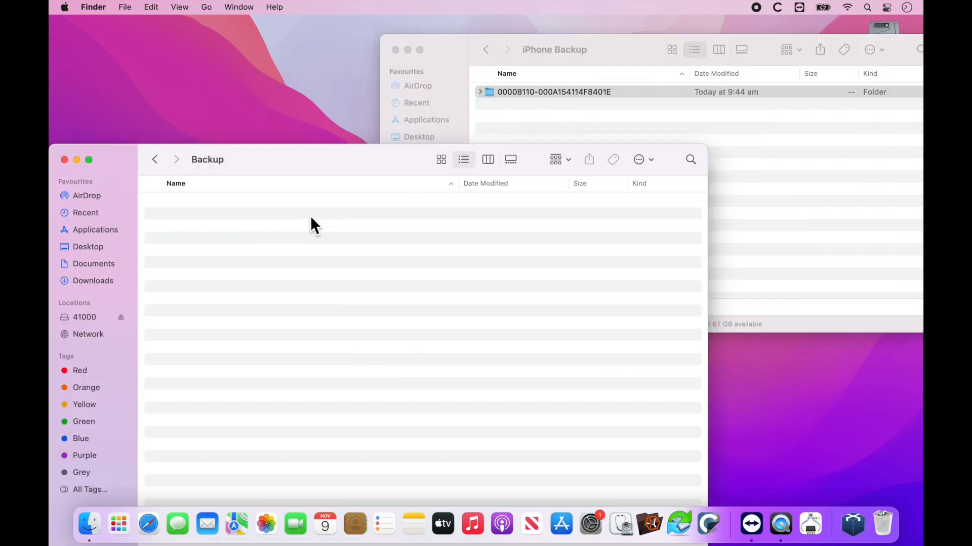
right_click(312, 223)
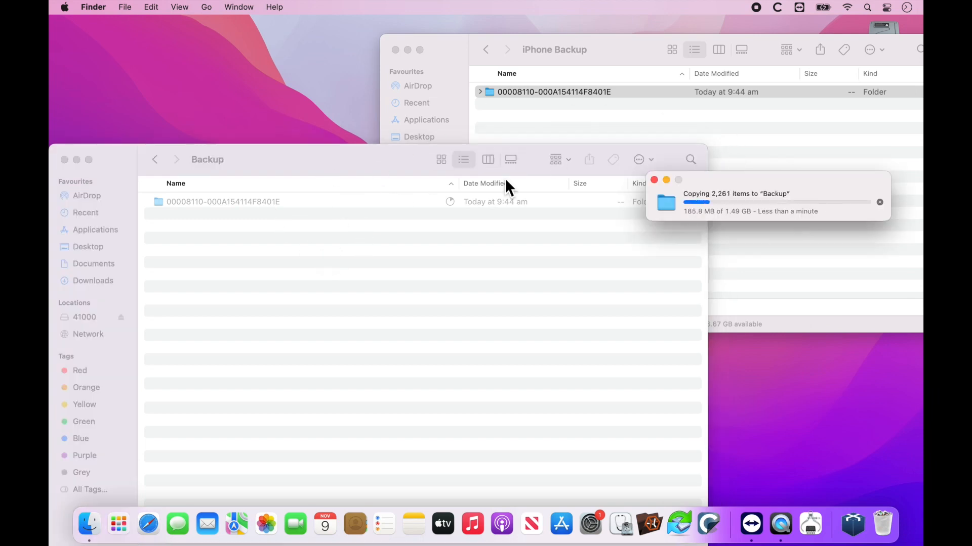
drag(768, 193, 458, 71)
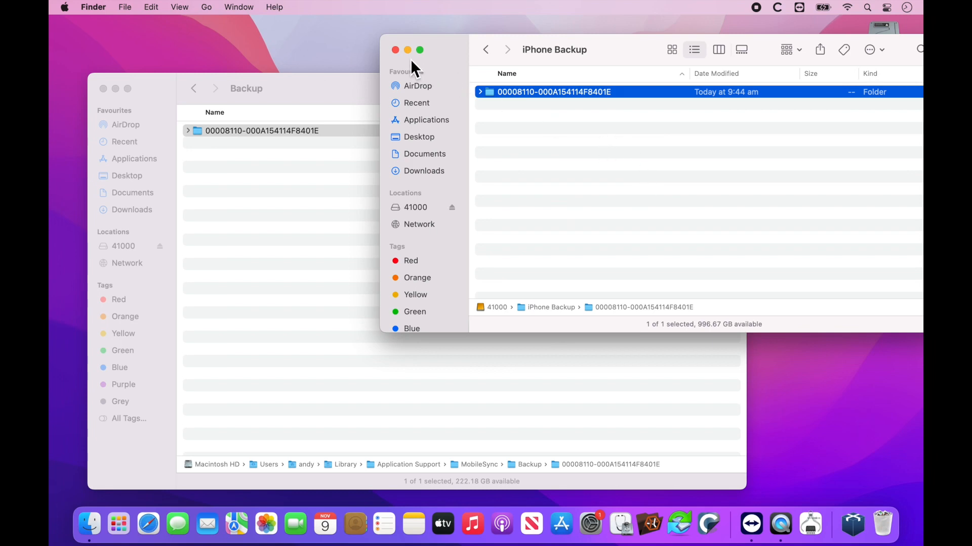
Close the drive's iPhone Backup window, leaving the MobileSync Backup window open
click(395, 50)
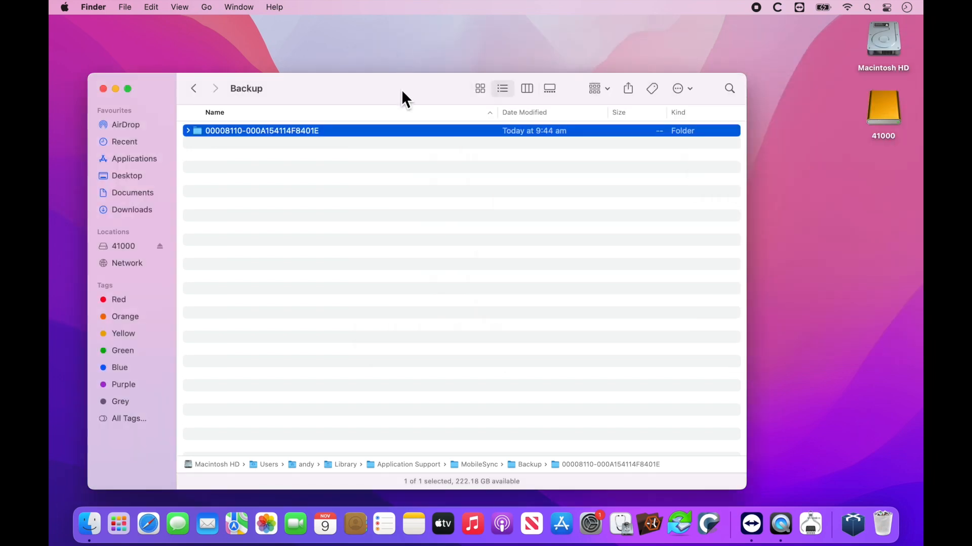